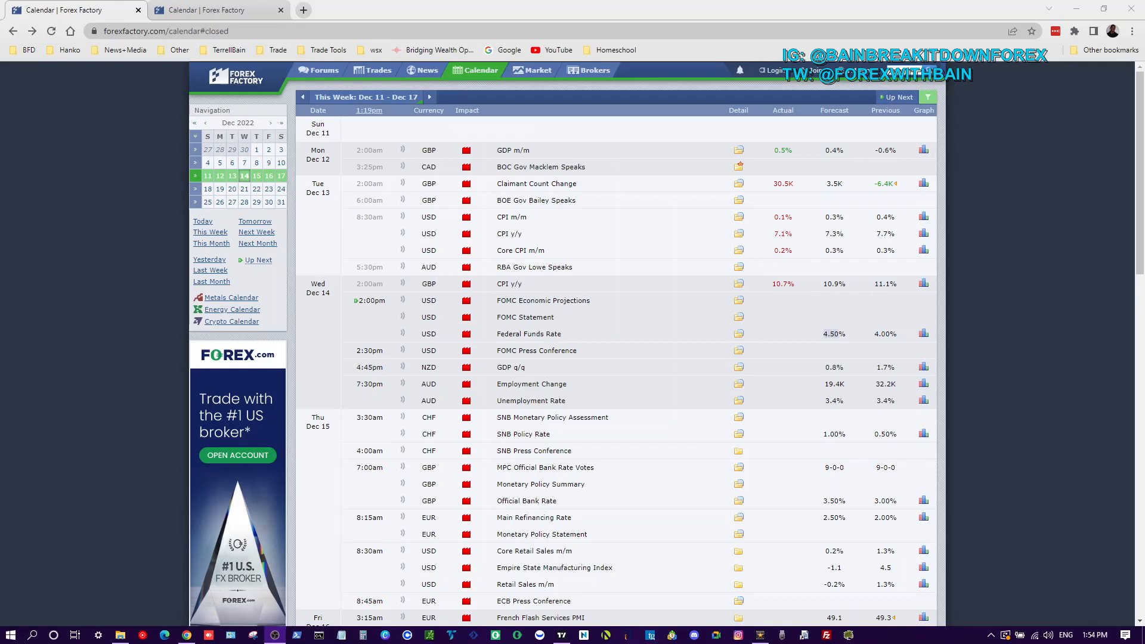
{"action": "mouse_move", "coordinate": [971, 408]}
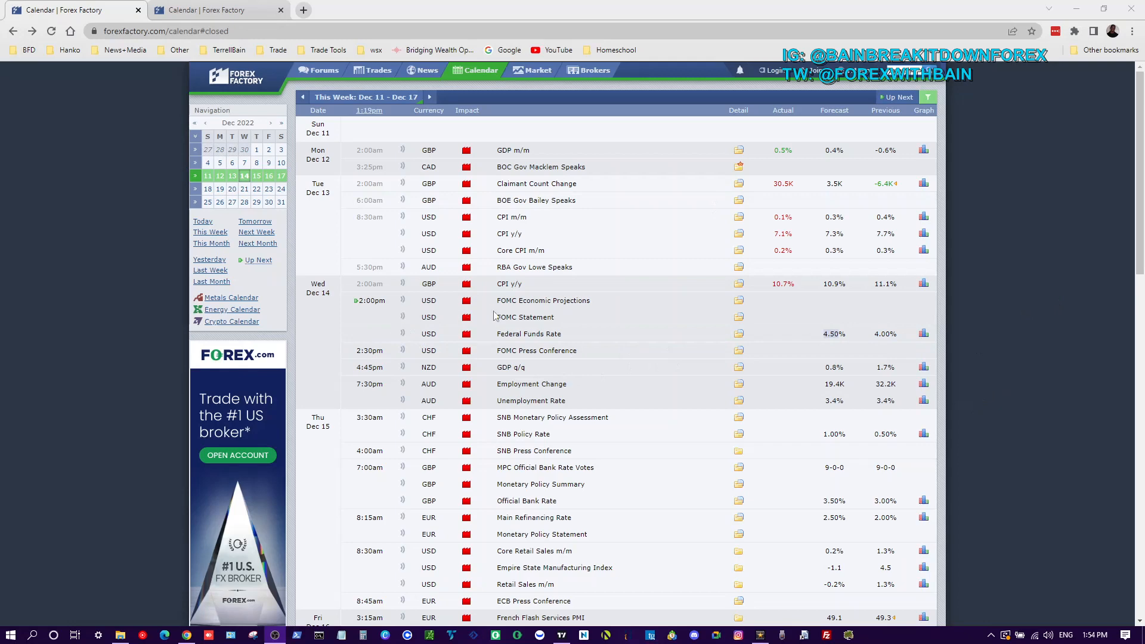
{"action": "mouse_move", "coordinate": [829, 334]}
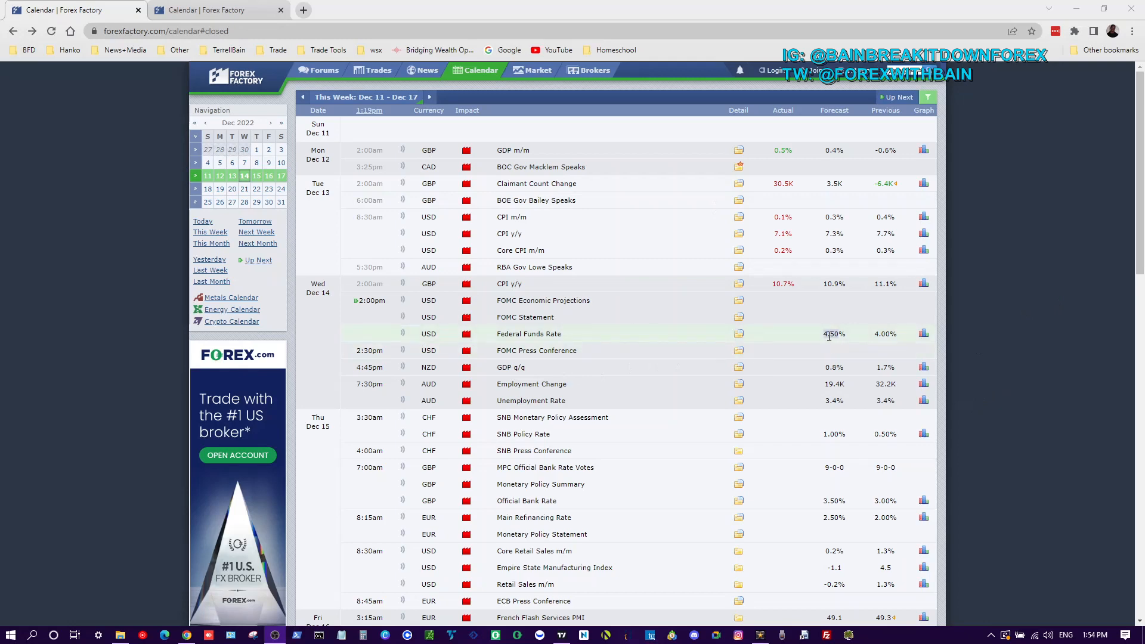
{"action": "mouse_move", "coordinate": [780, 342]}
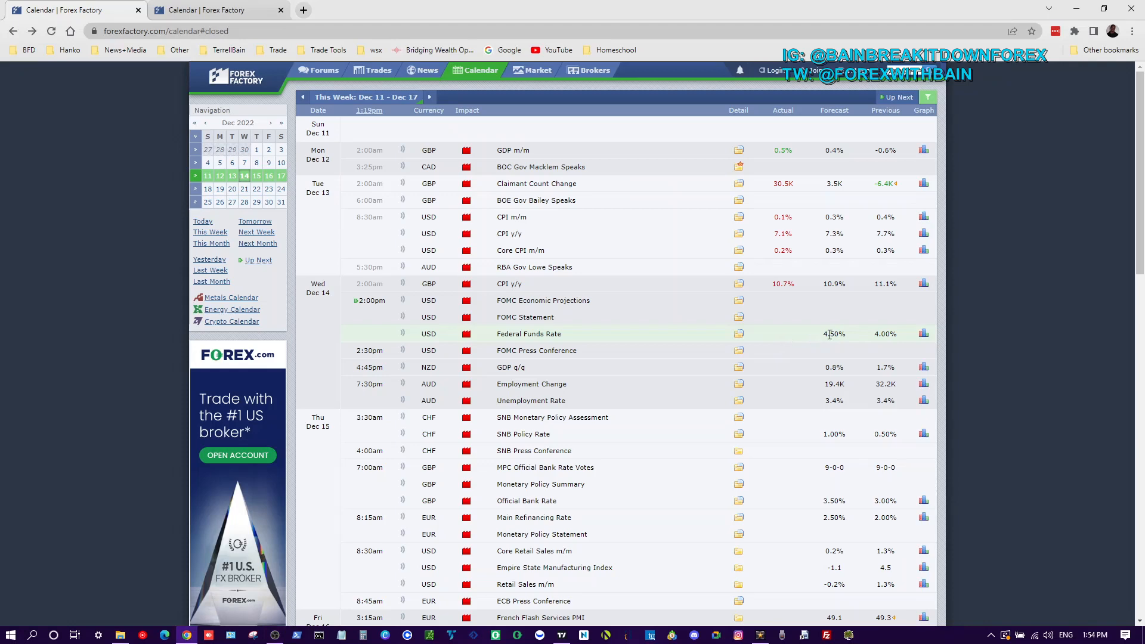
{"action": "mouse_move", "coordinate": [771, 338]}
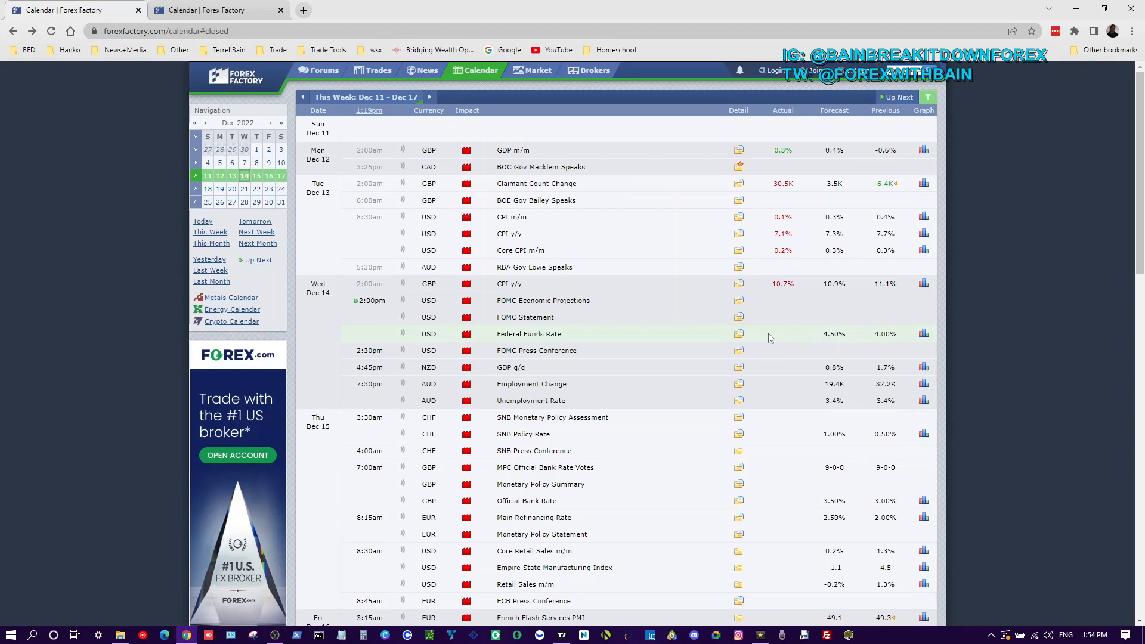
{"action": "mouse_move", "coordinate": [591, 343]}
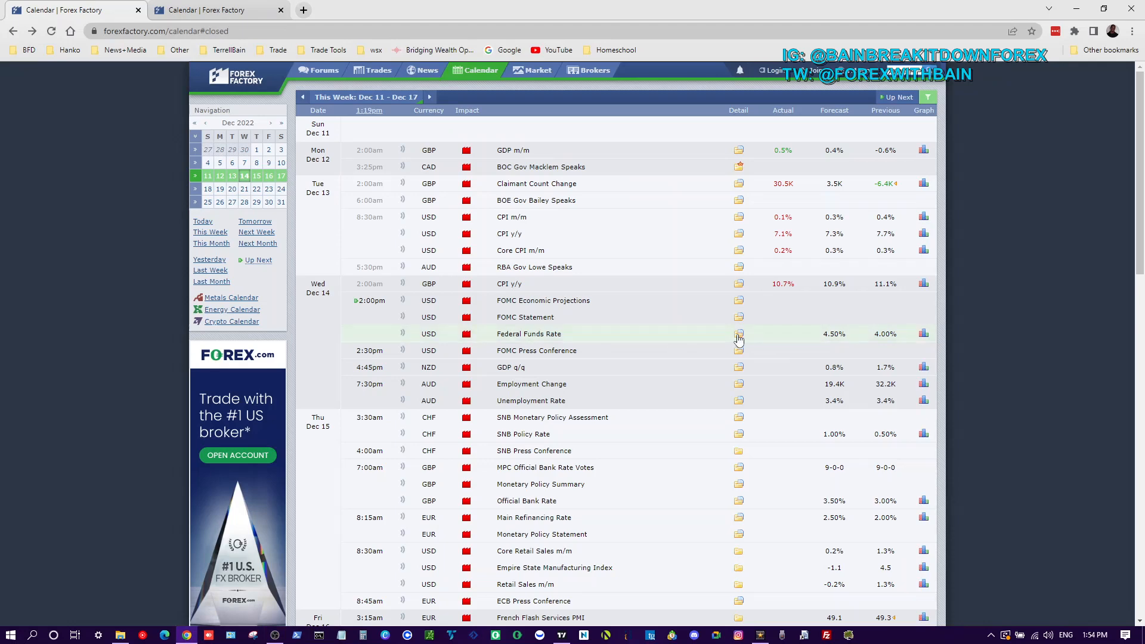
{"action": "mouse_move", "coordinate": [738, 334]}
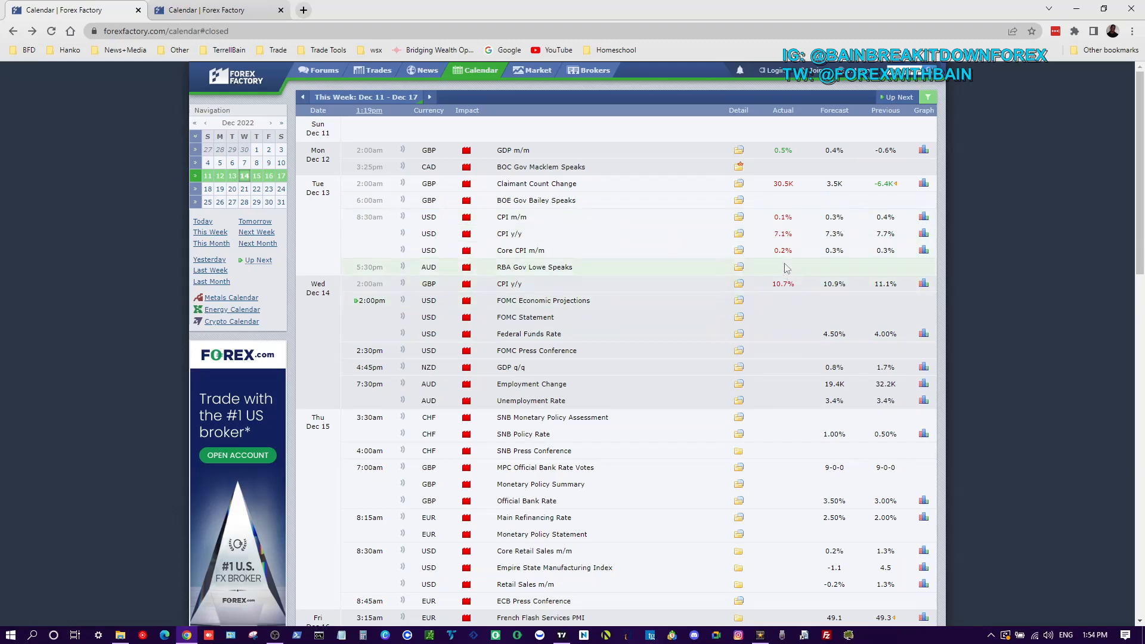
{"action": "mouse_move", "coordinate": [840, 334]}
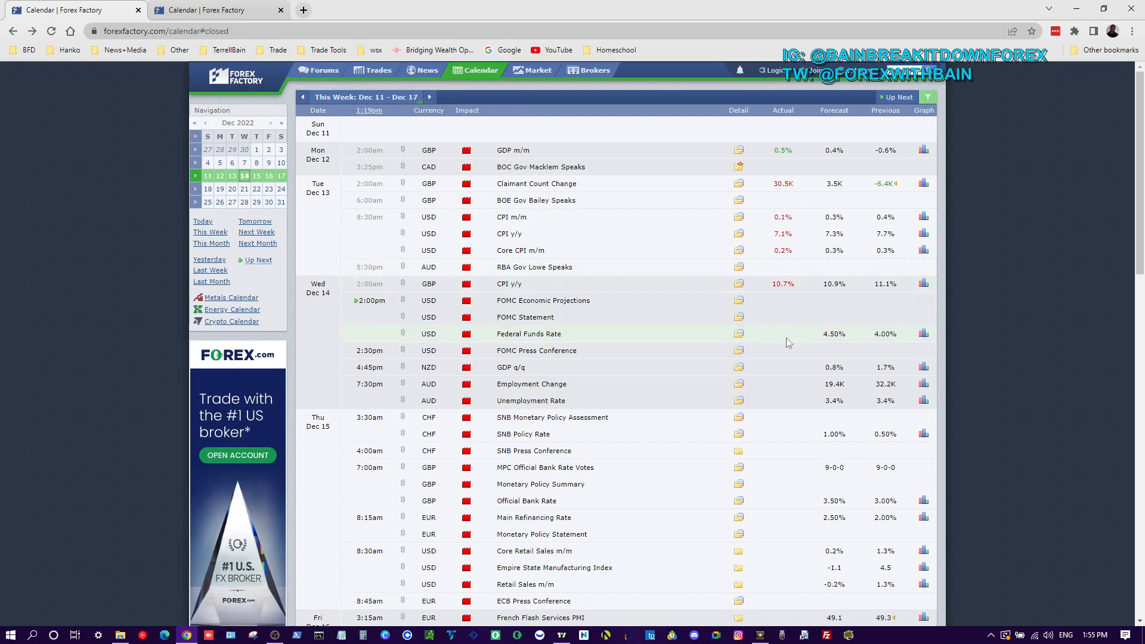
{"action": "mouse_move", "coordinate": [777, 344]}
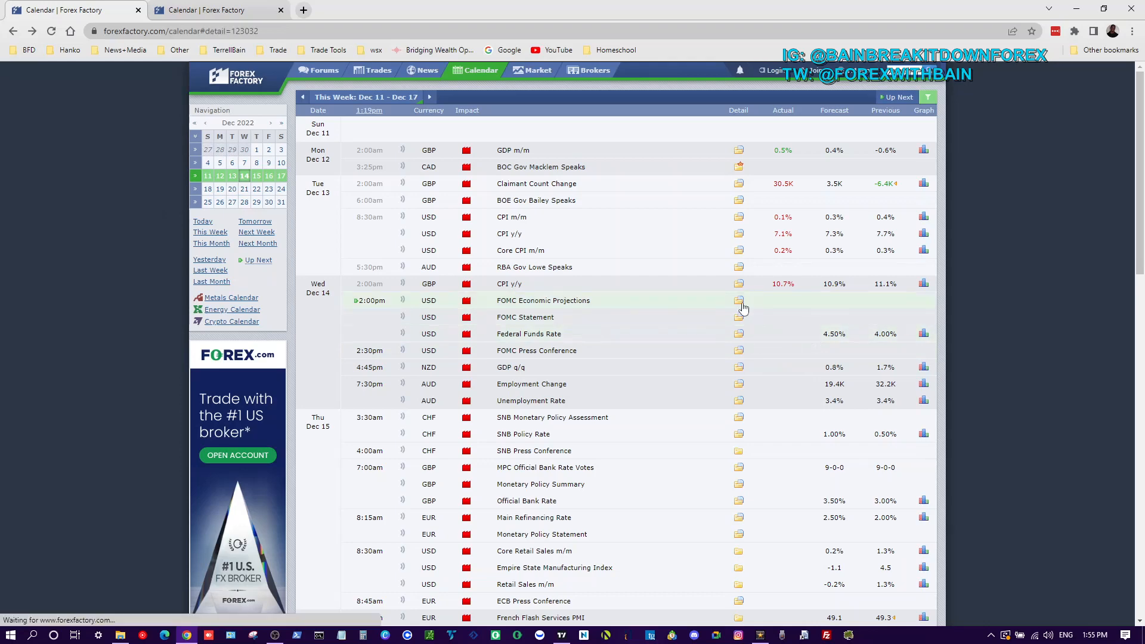
- Expand the Dec 14 FOMC Economic Projections details to list past releases
{"action": "left_click", "coordinate": [738, 301]}
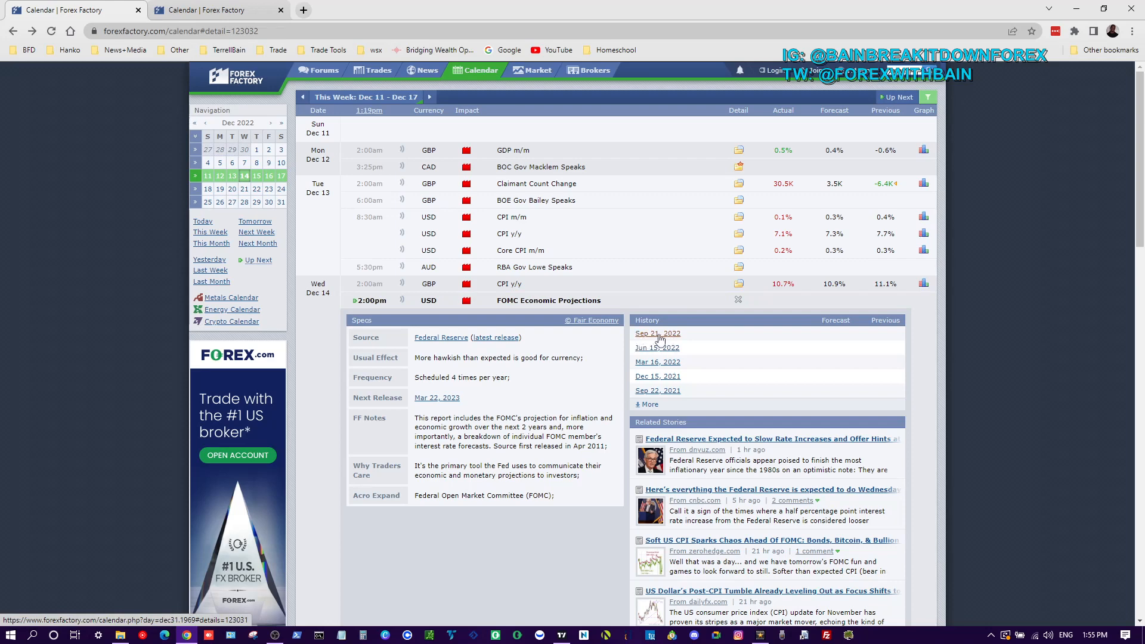
- Go to the Sep 21, 2022 calendar day showing Federal Funds Rate 3.25% vs 2.50% previous
{"action": "left_click", "coordinate": [656, 334]}
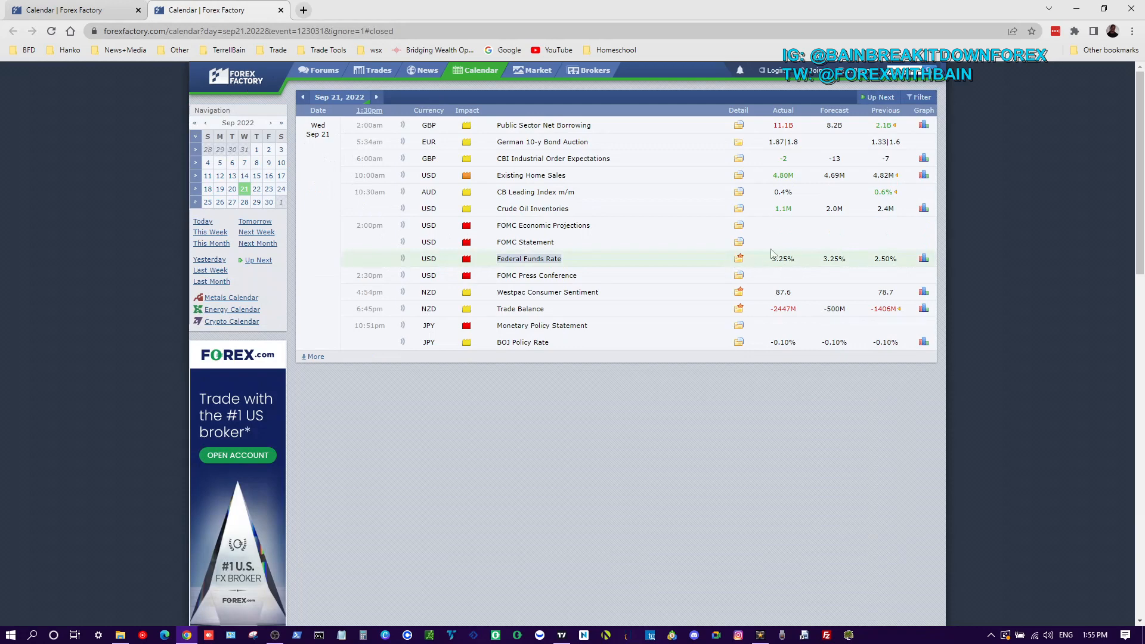
{"action": "mouse_move", "coordinate": [773, 261]}
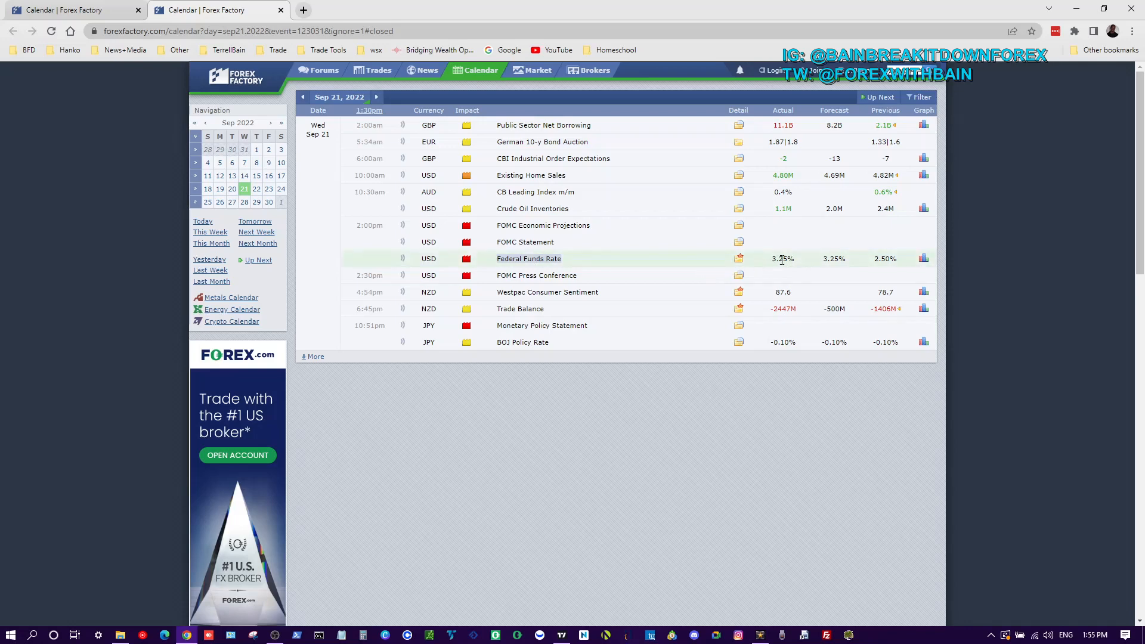
{"action": "mouse_move", "coordinate": [841, 269]}
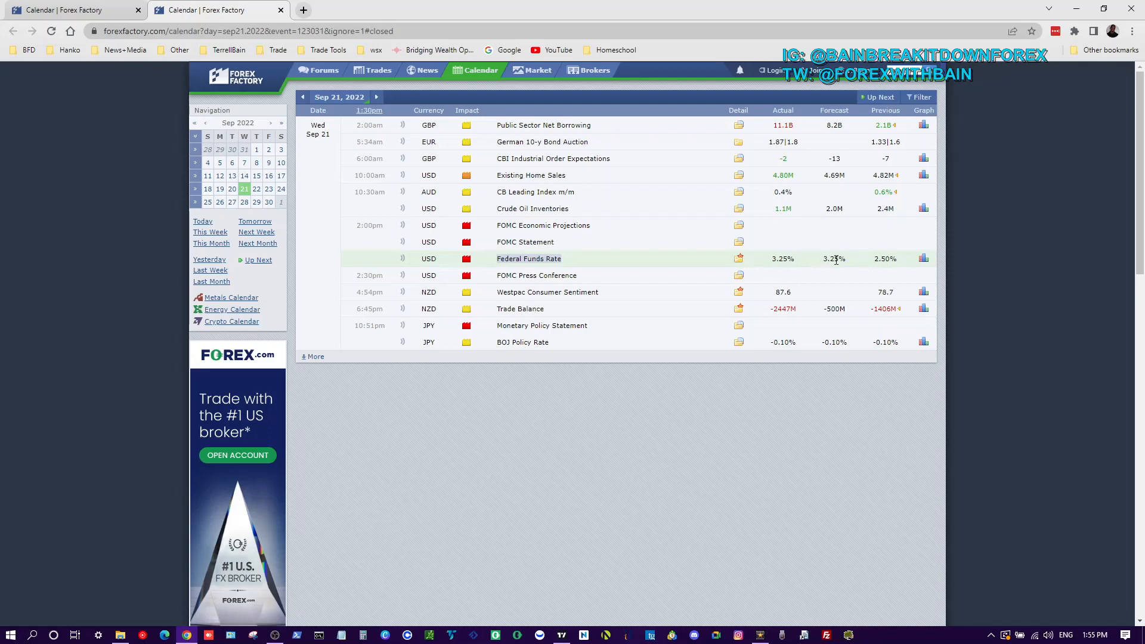
{"action": "mouse_move", "coordinate": [838, 261]}
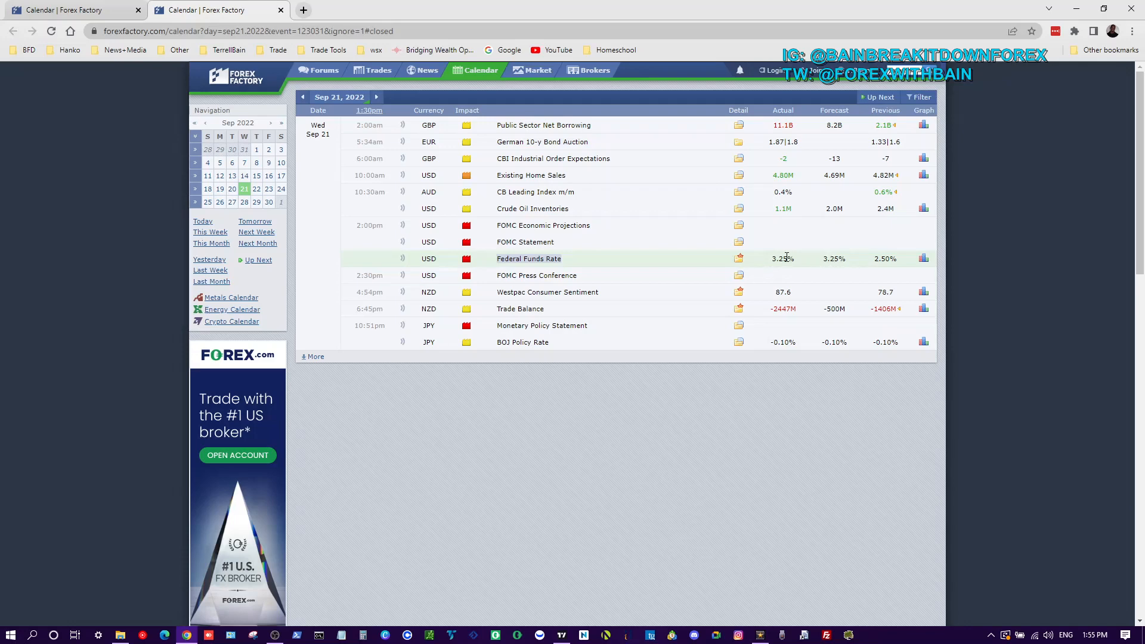
{"action": "mouse_move", "coordinate": [767, 266]}
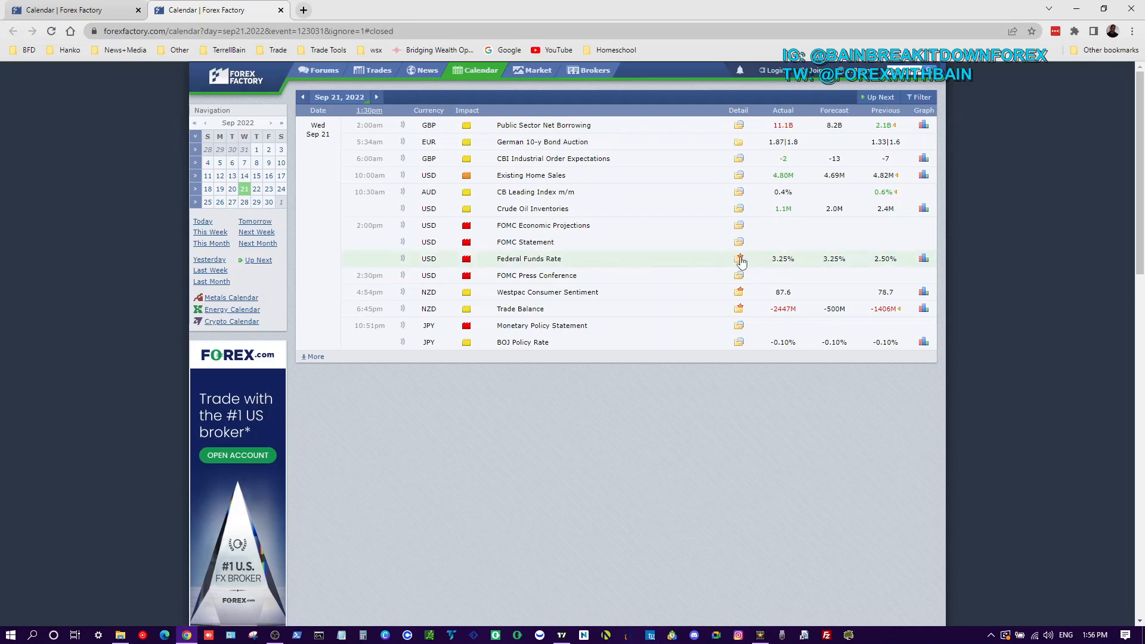
- Expand the Federal Funds Rate details showing the 3.00%–3.25% target range
{"action": "left_click", "coordinate": [738, 259]}
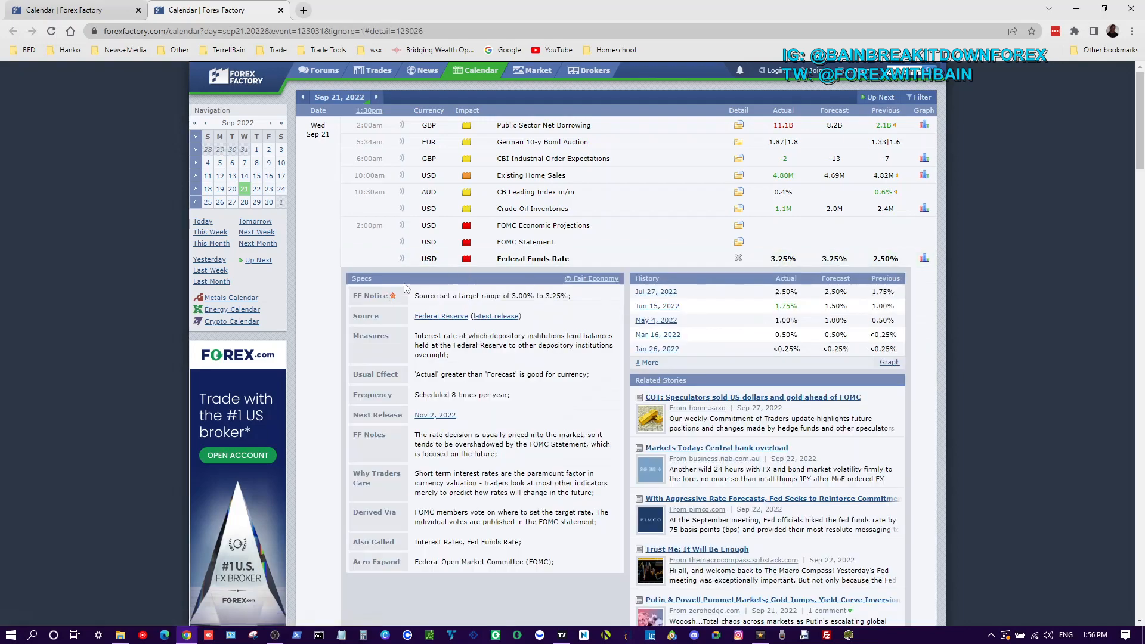
{"action": "mouse_move", "coordinate": [825, 232]}
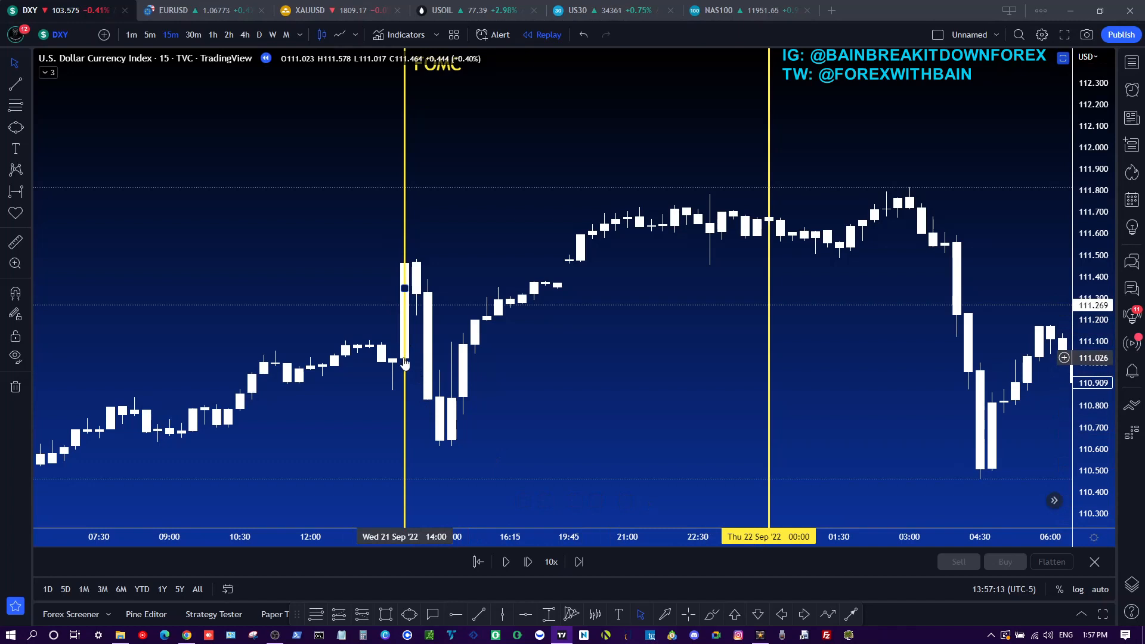
{"action": "mouse_move", "coordinate": [406, 268]}
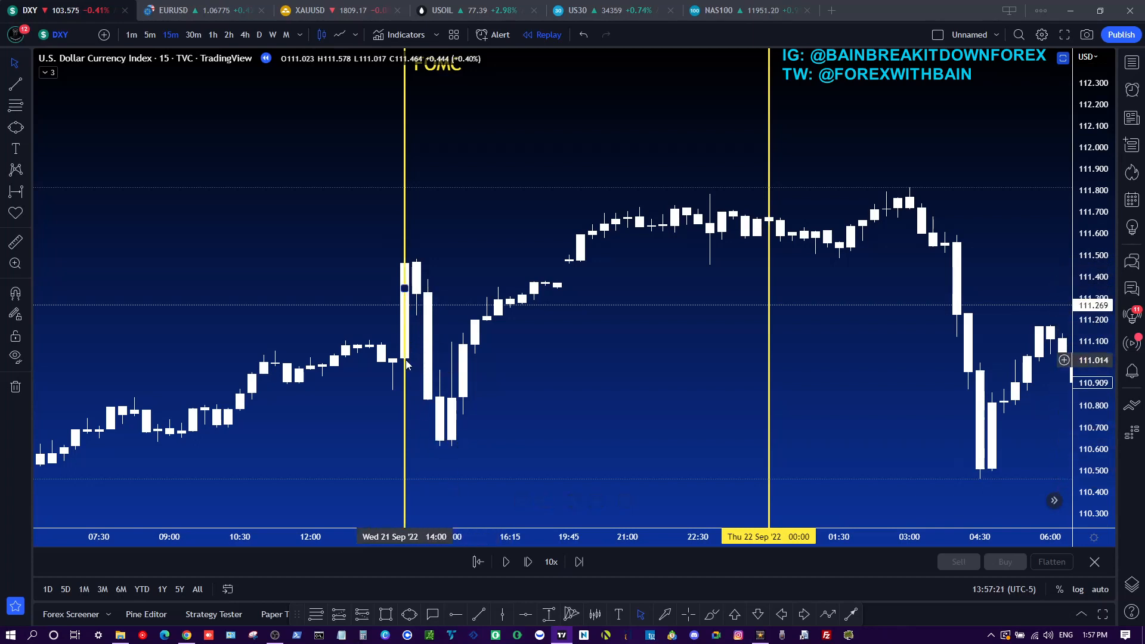
{"action": "mouse_move", "coordinate": [411, 268]}
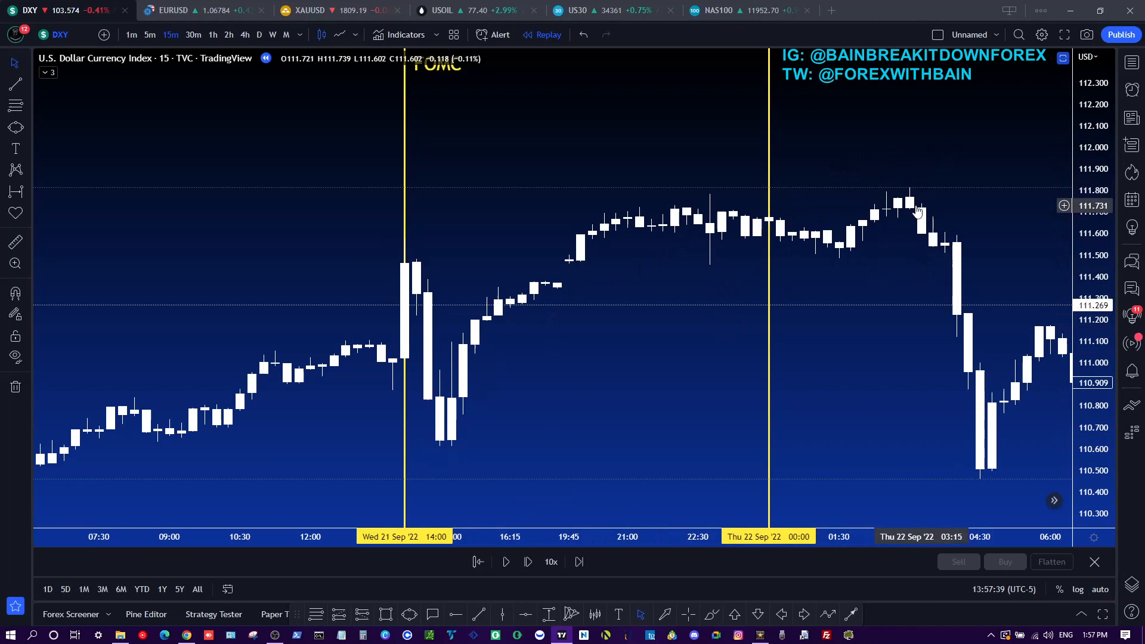
{"action": "mouse_move", "coordinate": [431, 302]}
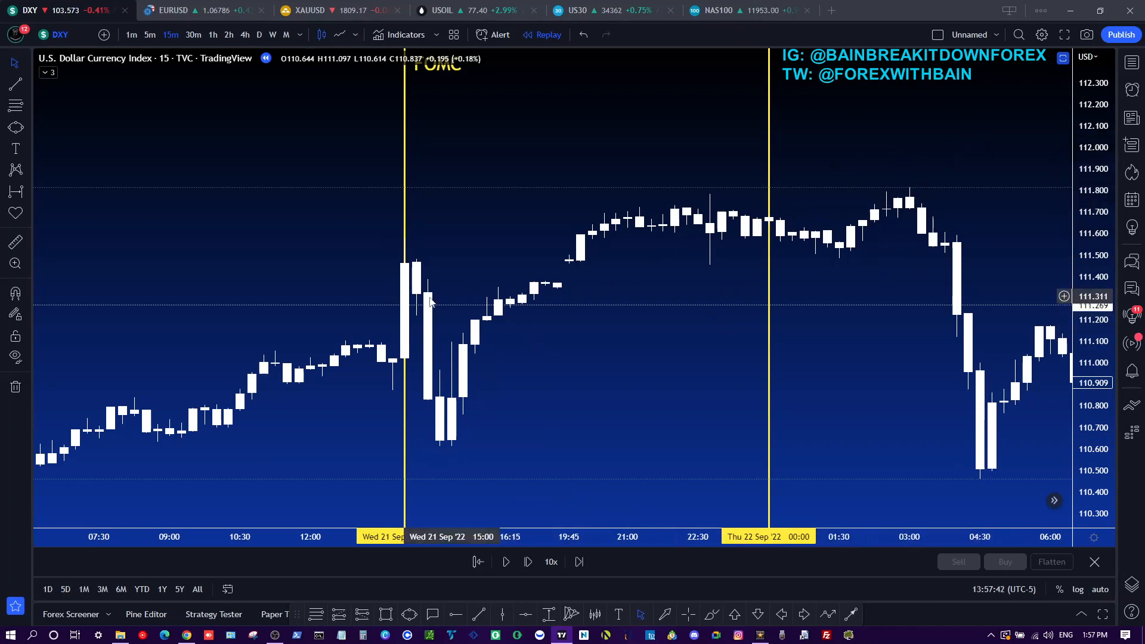
{"action": "mouse_move", "coordinate": [444, 346]}
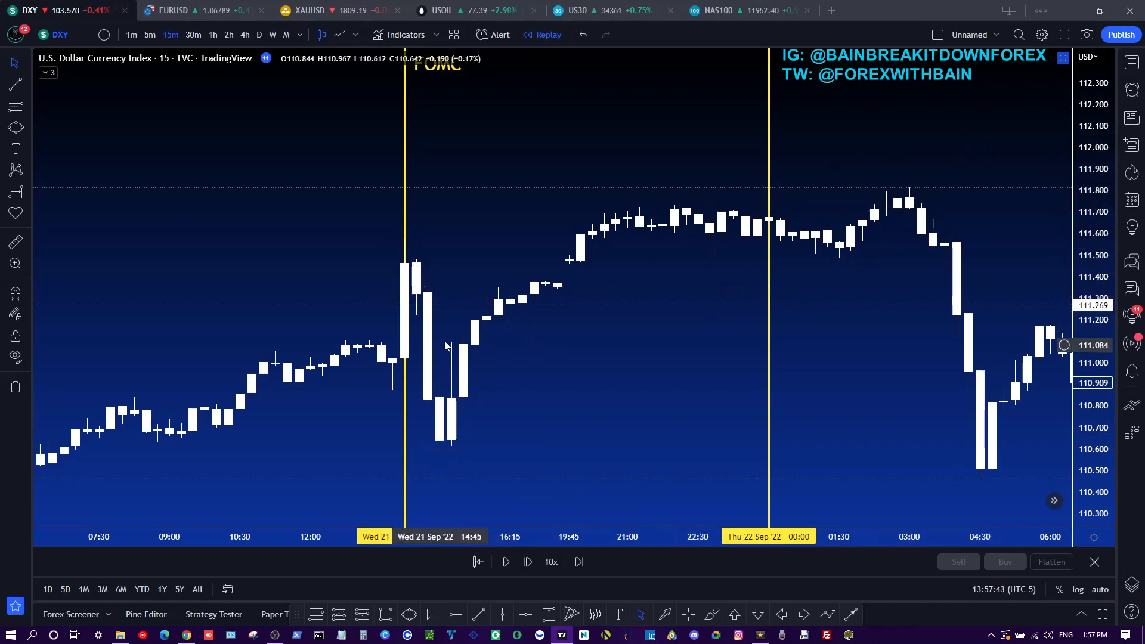
{"action": "mouse_move", "coordinate": [437, 292]}
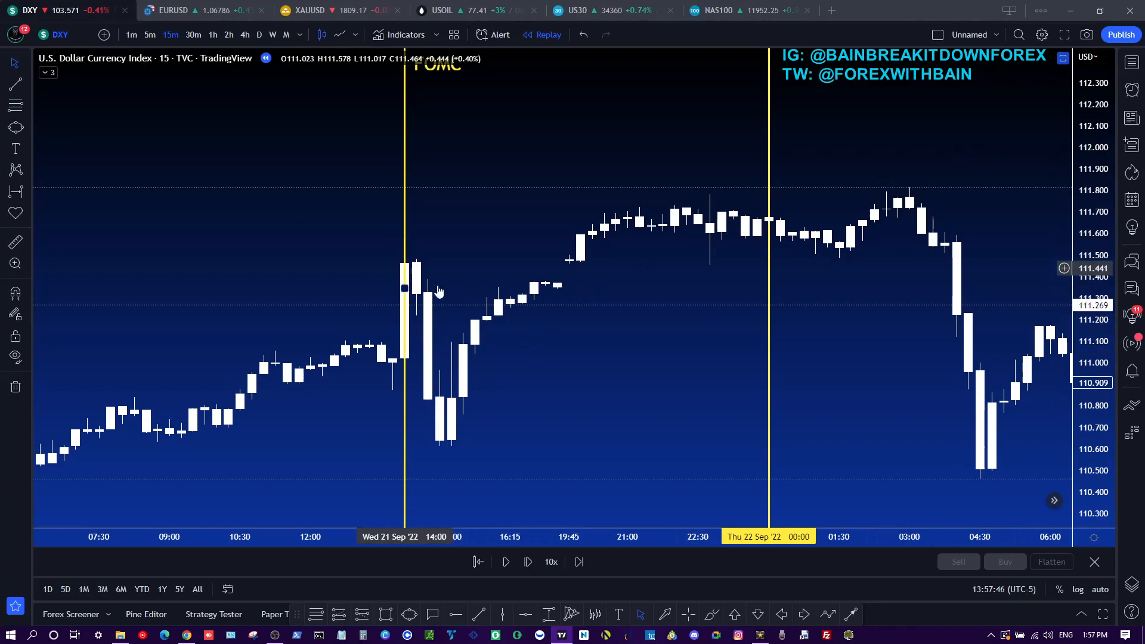
- Return to the Forex Factory calendar after reviewing DXY's Sep 21 FOMC reaction
{"action": "left_click", "coordinate": [186, 634]}
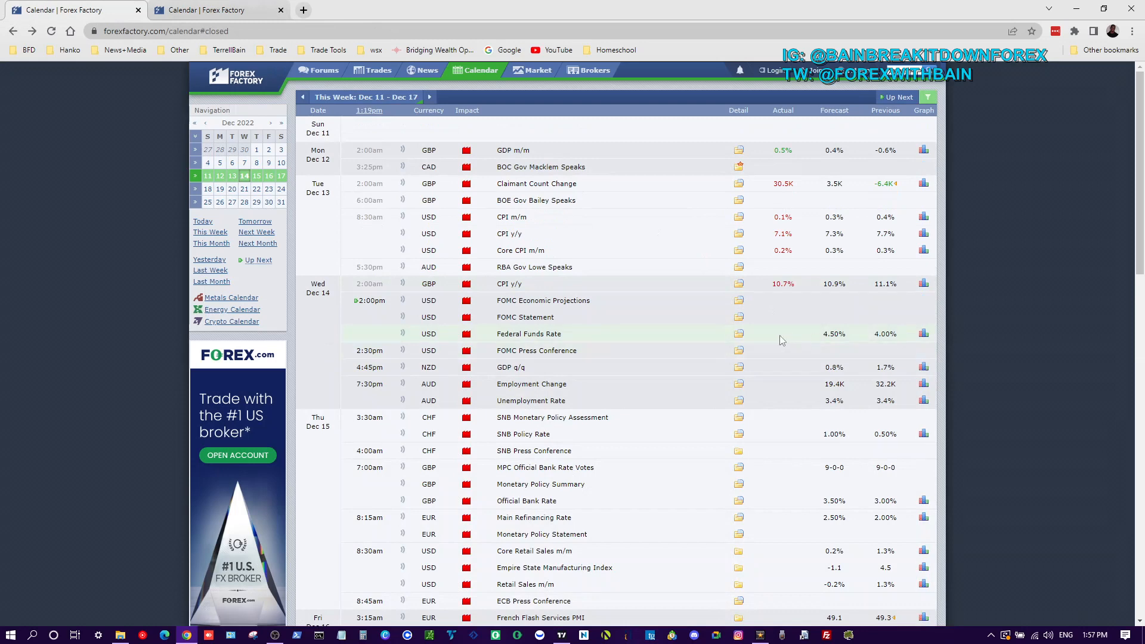
{"action": "mouse_move", "coordinate": [799, 339]}
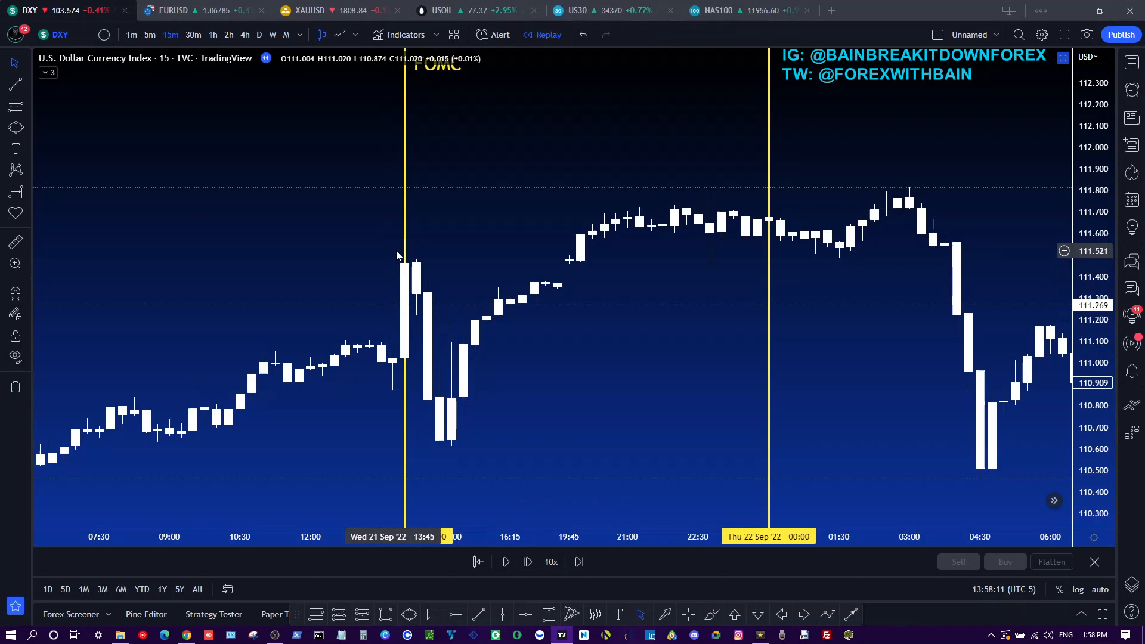
{"action": "mouse_move", "coordinate": [444, 444]}
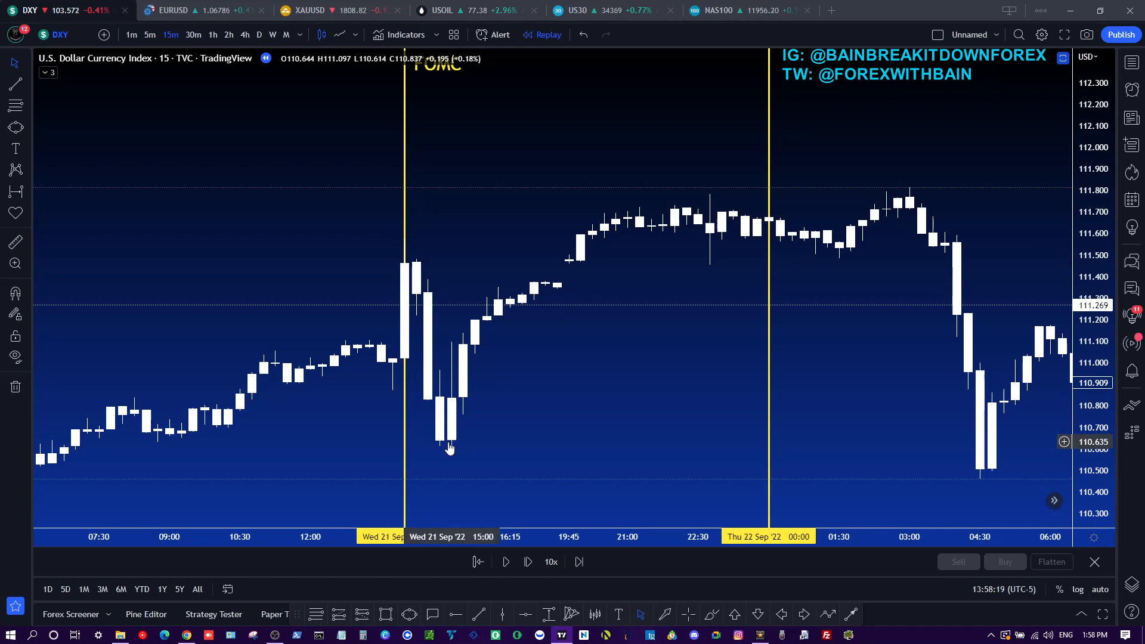
{"action": "mouse_move", "coordinate": [740, 193]}
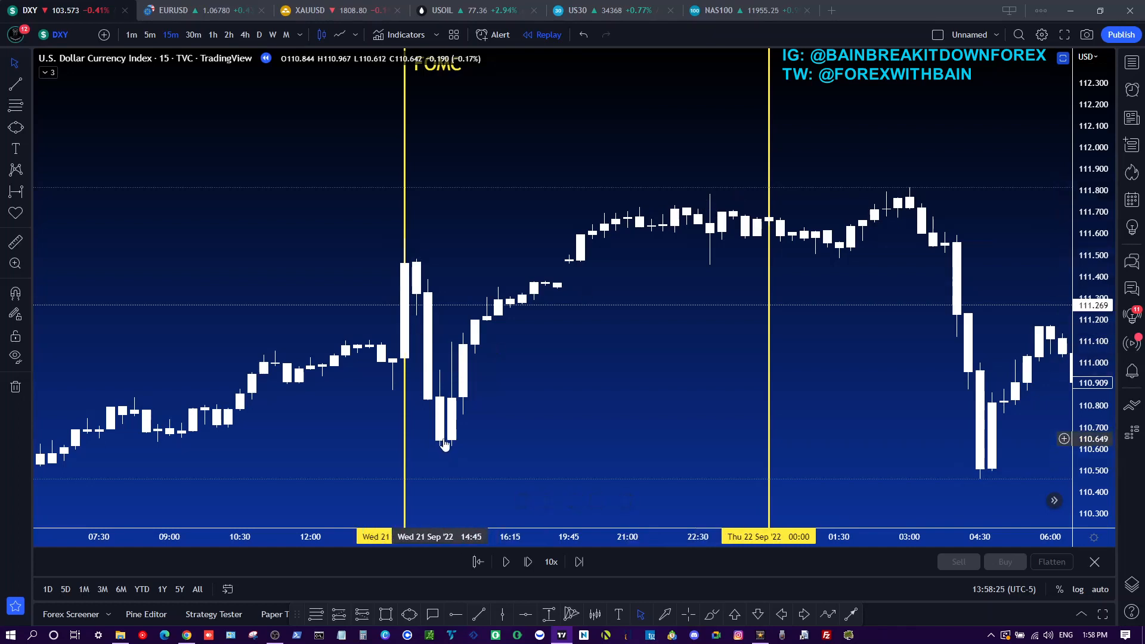
{"action": "mouse_move", "coordinate": [458, 430]}
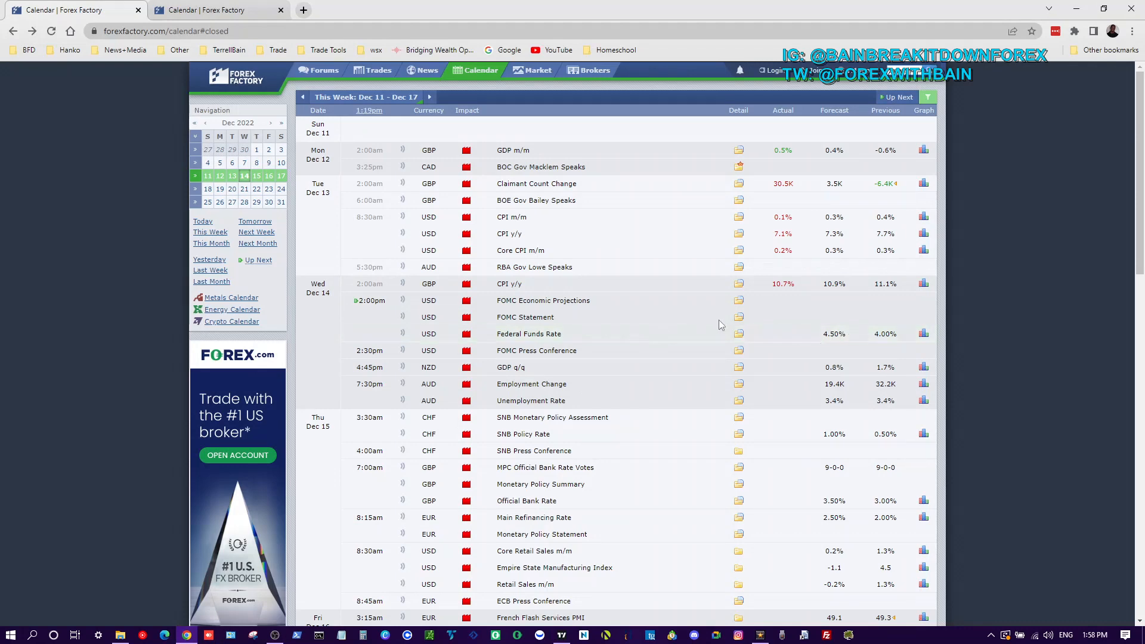
- Bring the DXY 15-minute chart around the Sep 21 FOMC decision back into view
{"action": "left_click", "coordinate": [528, 334]}
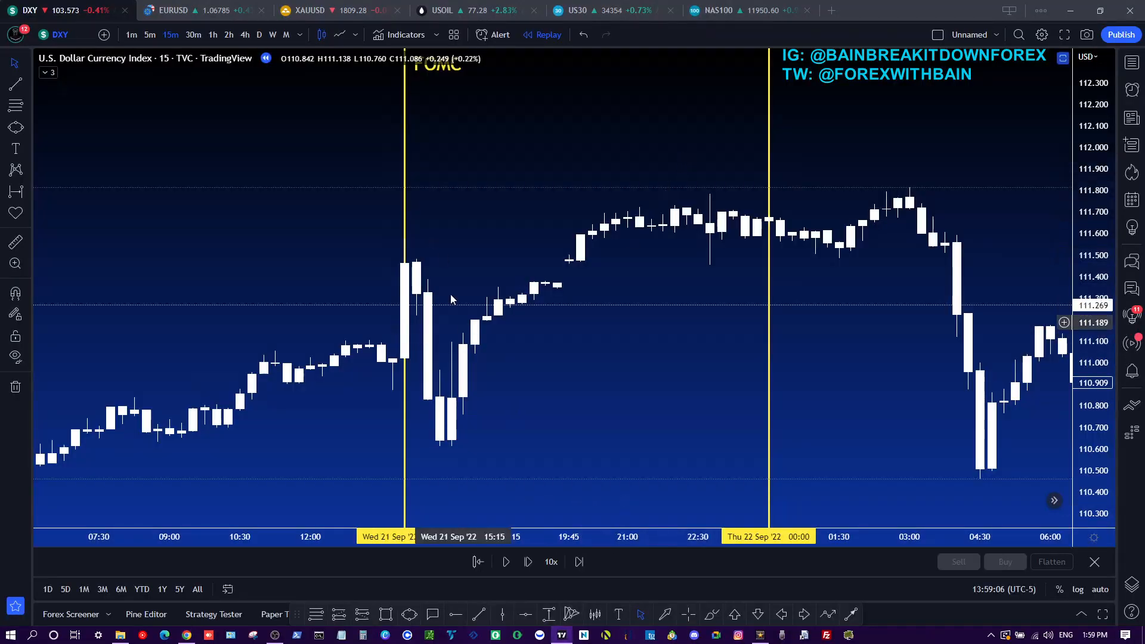
{"action": "mouse_move", "coordinate": [440, 438]}
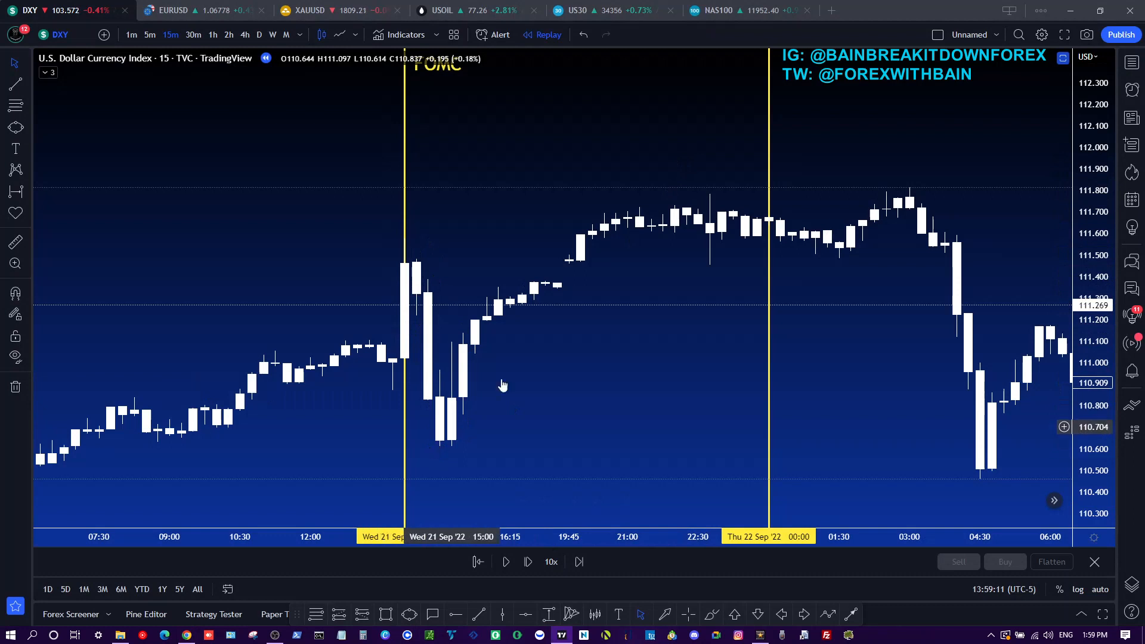
{"action": "mouse_move", "coordinate": [744, 146]}
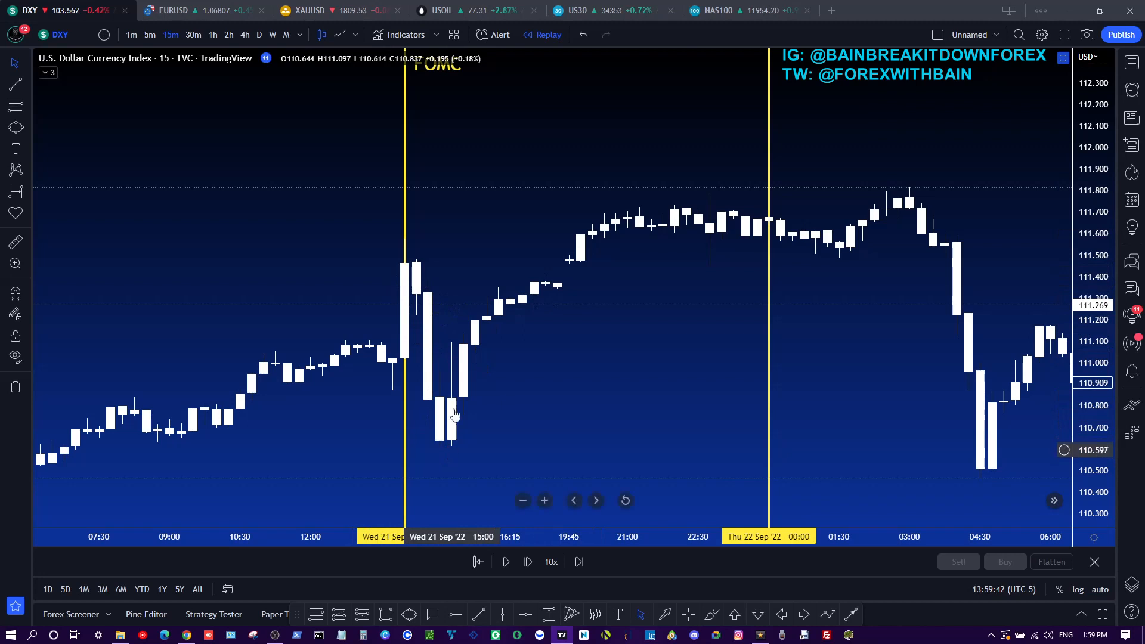
{"action": "mouse_move", "coordinate": [189, 13]}
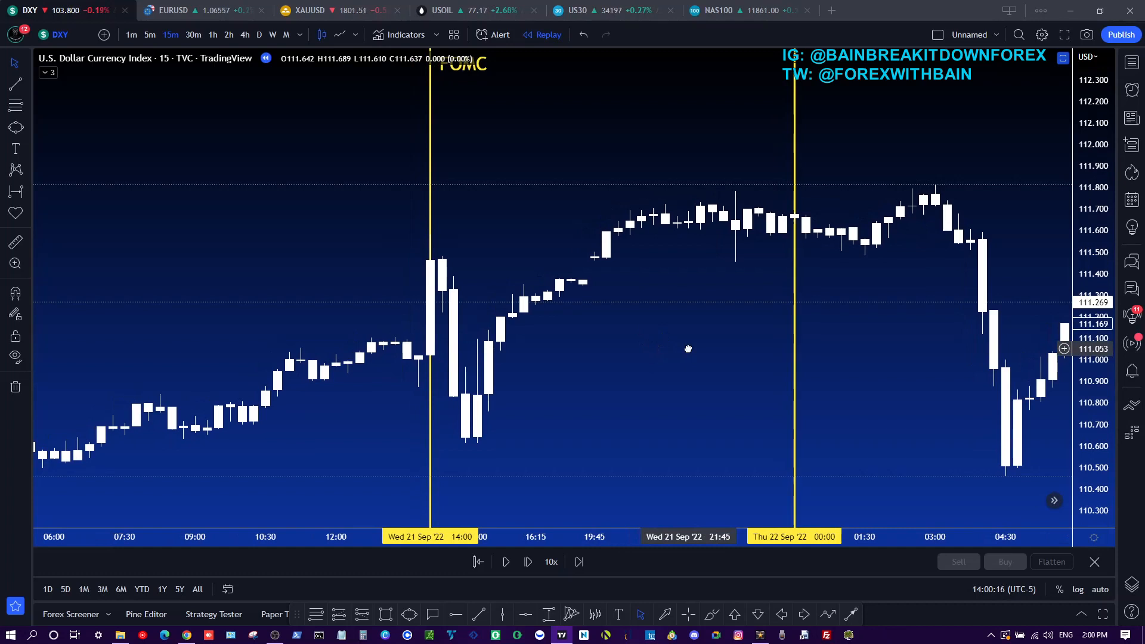
{"action": "mouse_move", "coordinate": [723, 275]}
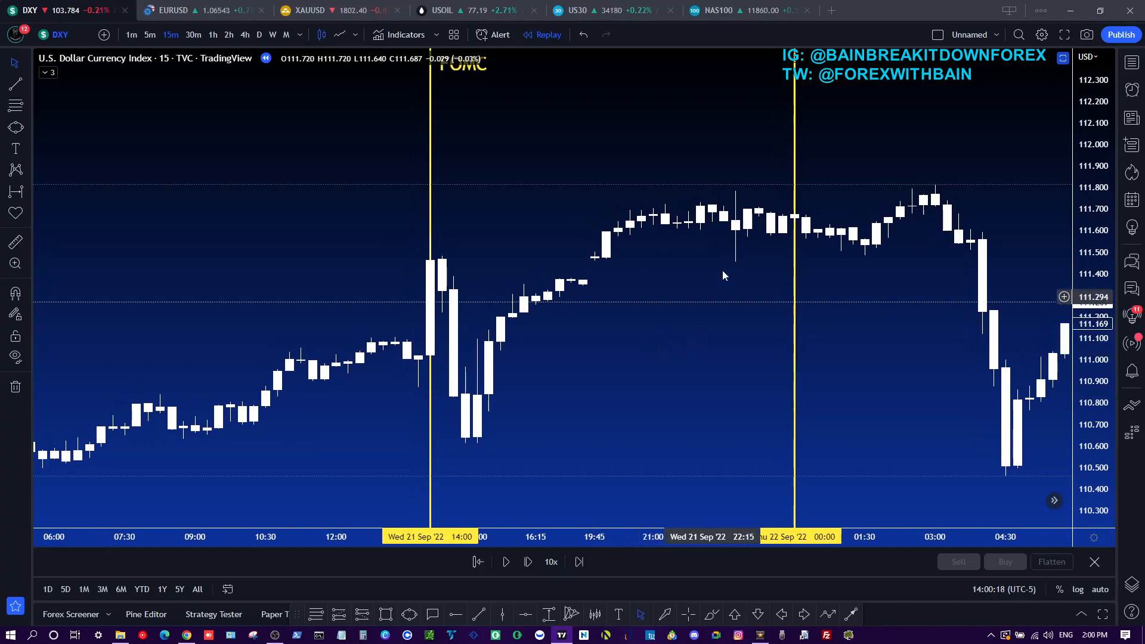